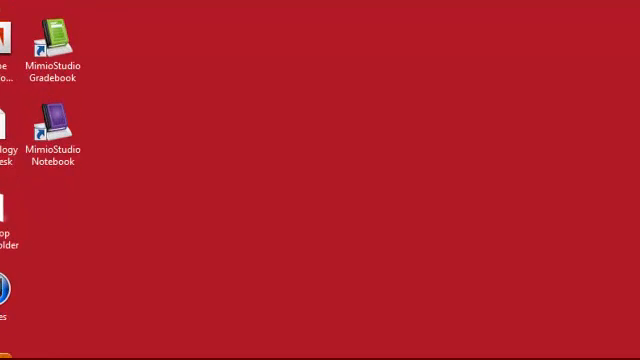
Launch MimioStudio Notebook from its desktop shortcut
double_click(56, 130)
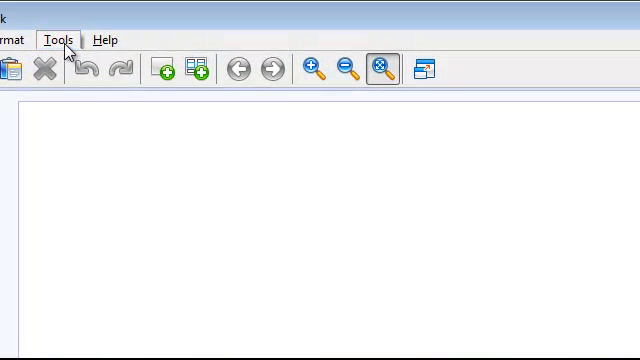
Bring up the MimioStudio Settings dialog from the Tools menu
click(68, 40)
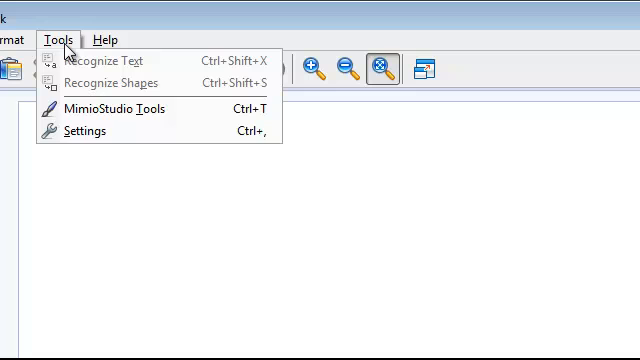
mouse_move(84, 132)
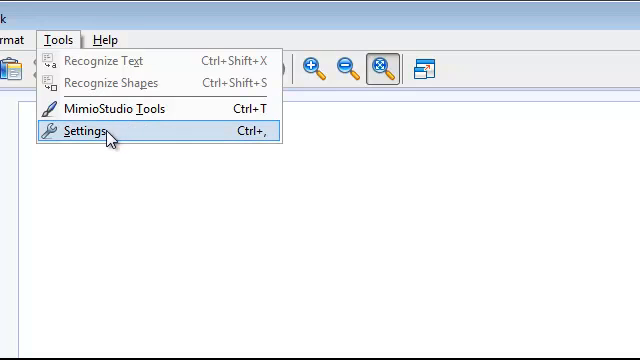
click(76, 130)
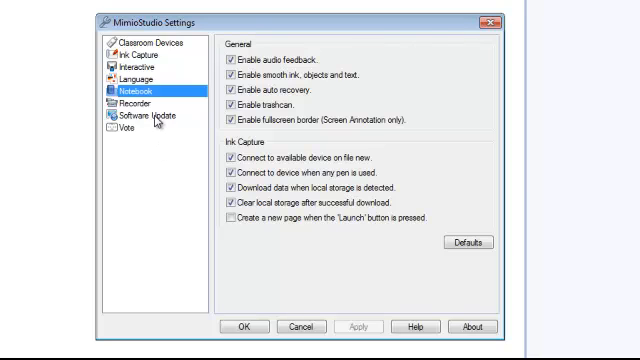
mouse_move(132, 128)
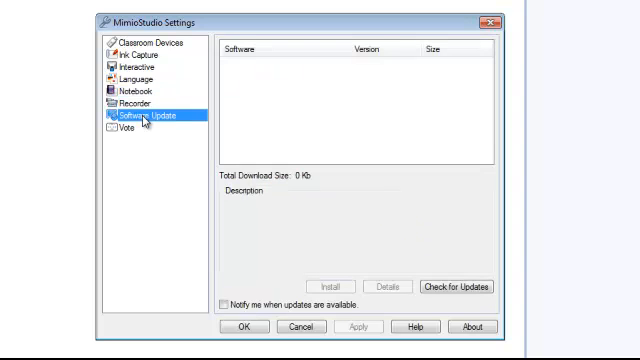
mouse_move(258, 220)
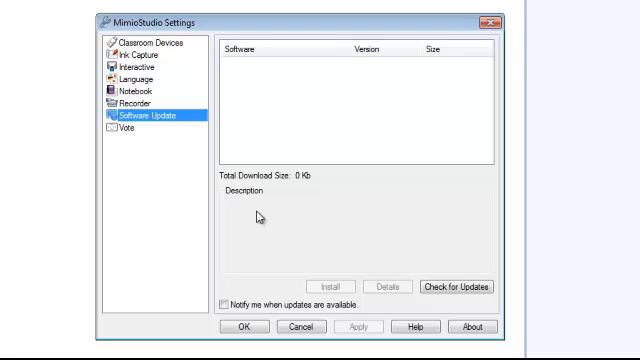
mouse_move(484, 290)
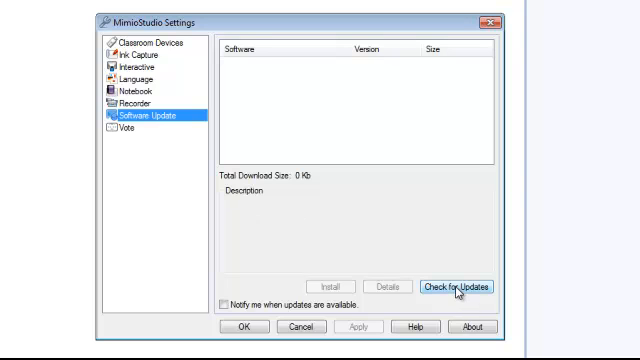
Run a software update check and see that no updates are available
click(462, 288)
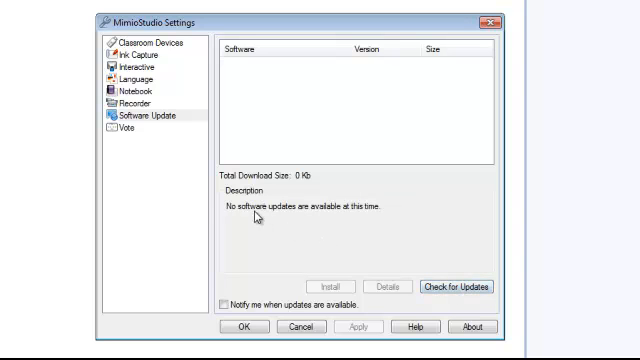
mouse_move(336, 212)
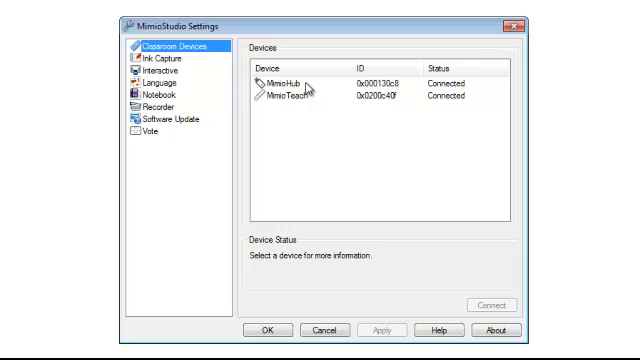
View the status and firmware of the MimioHub and MimioTeach devices
click(284, 80)
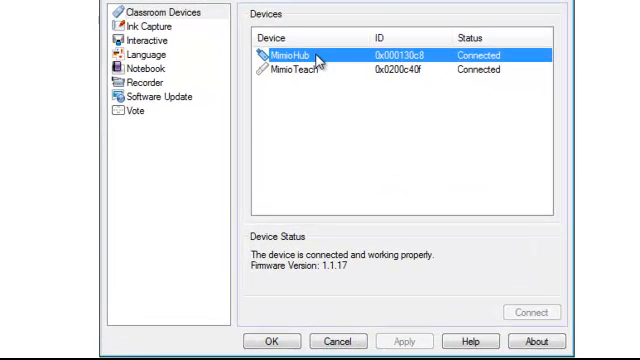
mouse_move(348, 284)
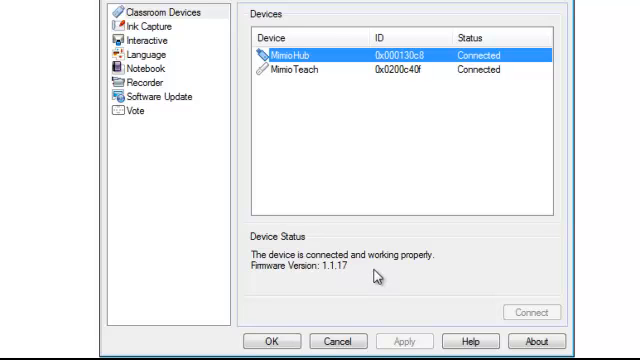
mouse_move(338, 234)
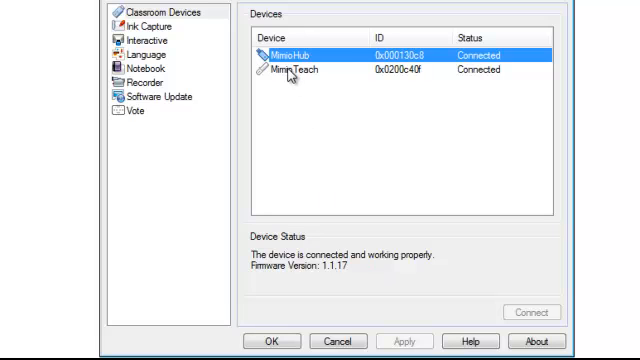
click(290, 72)
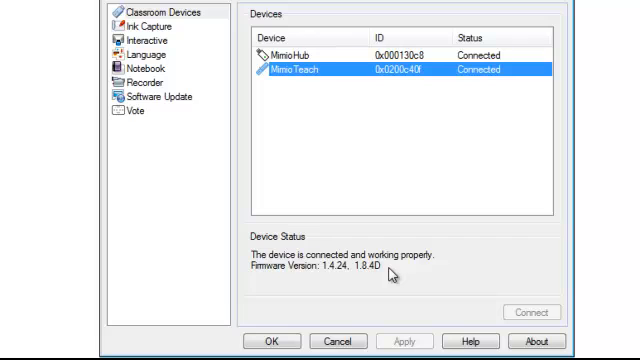
mouse_move(210, 136)
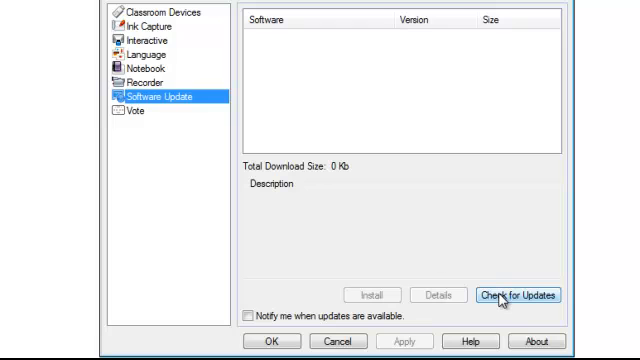
mouse_move(150, 22)
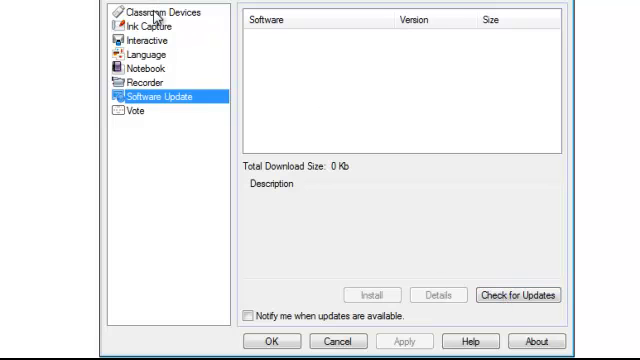
Return to Classroom Devices and recheck MimioHub and MimioTeach as connected
click(150, 12)
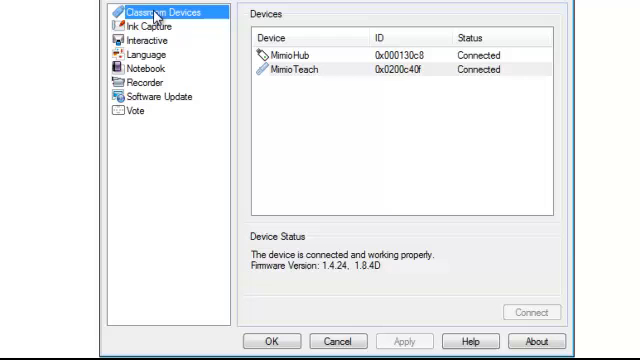
click(290, 56)
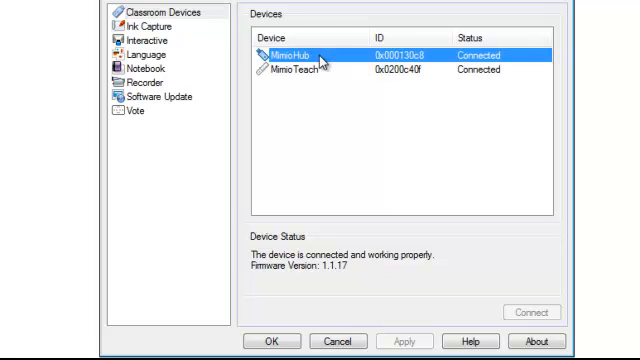
click(300, 68)
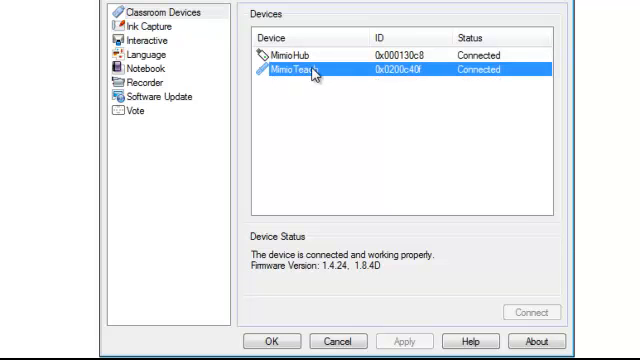
mouse_move(364, 112)
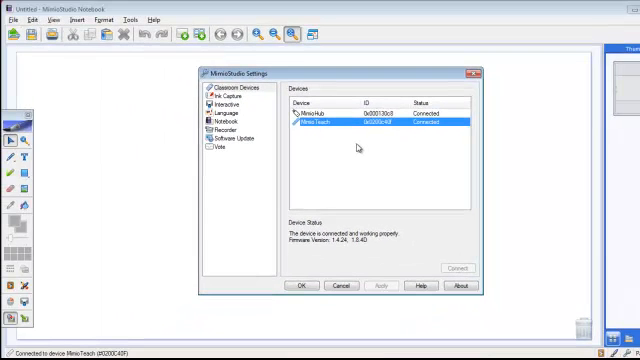
mouse_move(402, 190)
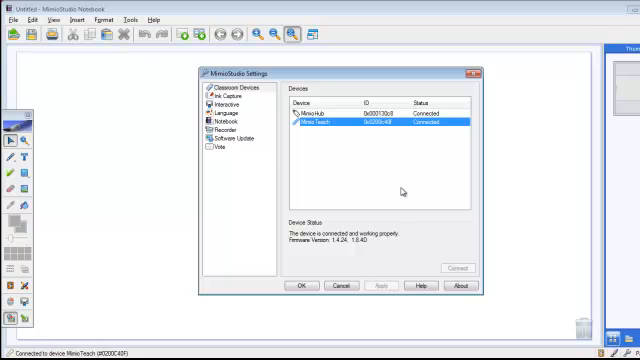